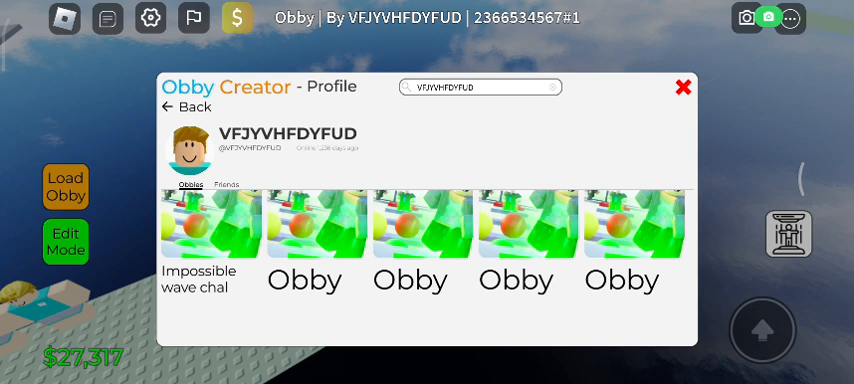
- Load Capt_Dufus's 'hangout for fun' obby from the creator's Obbies list
click(683, 87)
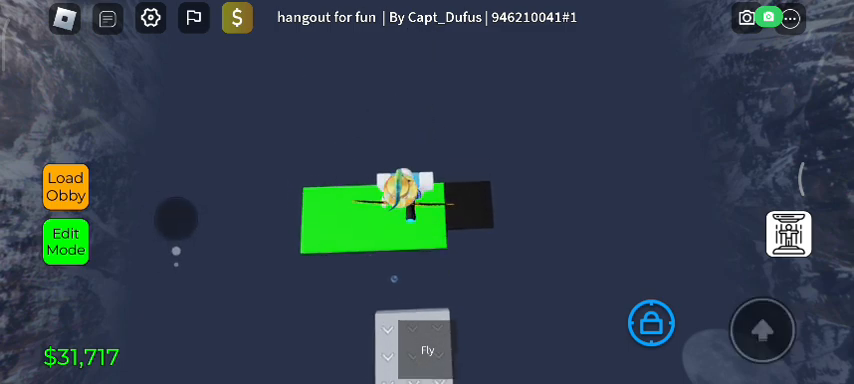
- Fly high above the obby and look around at the mountain skybox
click(428, 351)
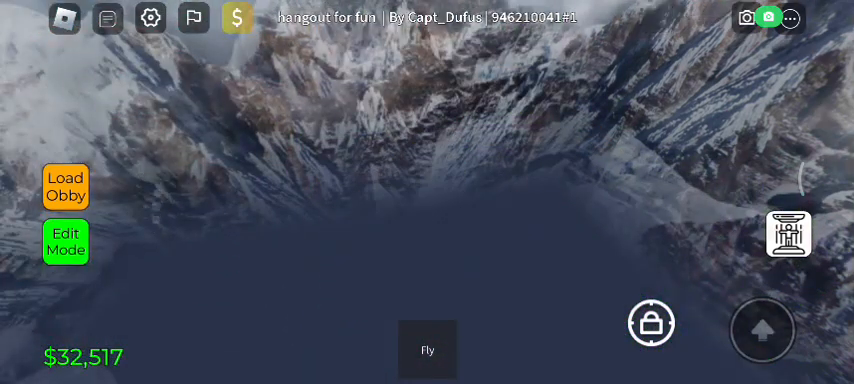
click(427, 350)
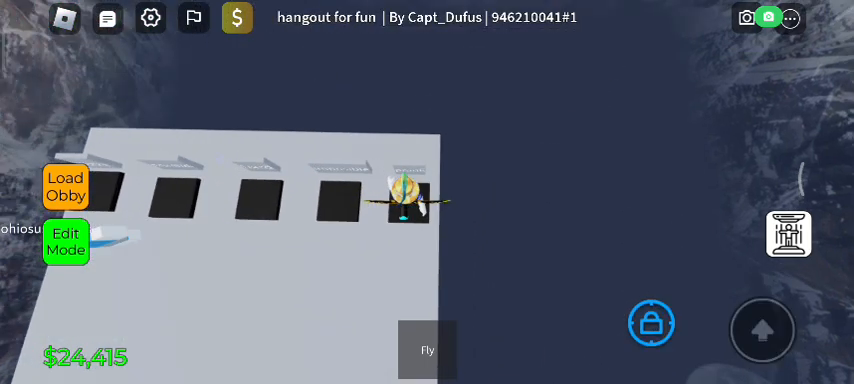
- Step onto a portal near the w.i.p building to bring up the Teleport bar
click(427, 349)
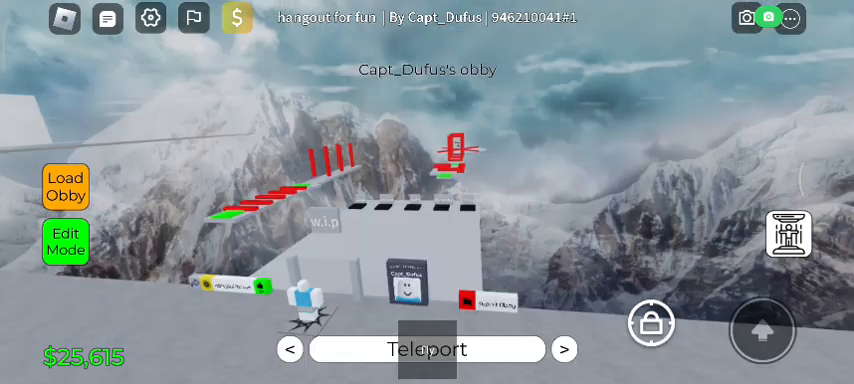
- Fly the avatar up alongside the building's tall grey wall
click(427, 349)
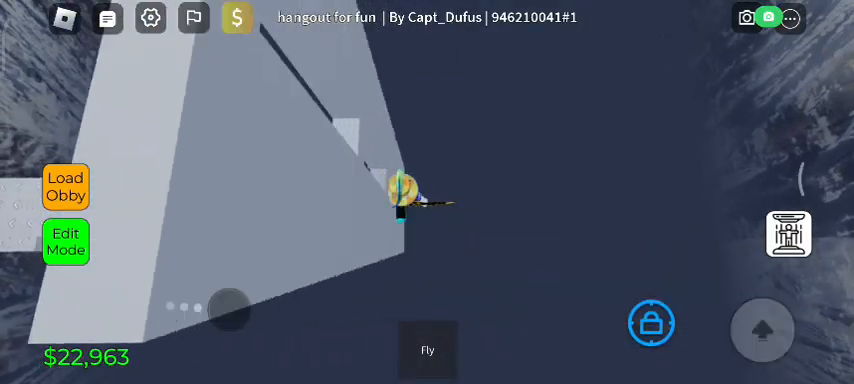
- Enable flying and head over the snowy mountains toward the red-and-green platforms
click(427, 350)
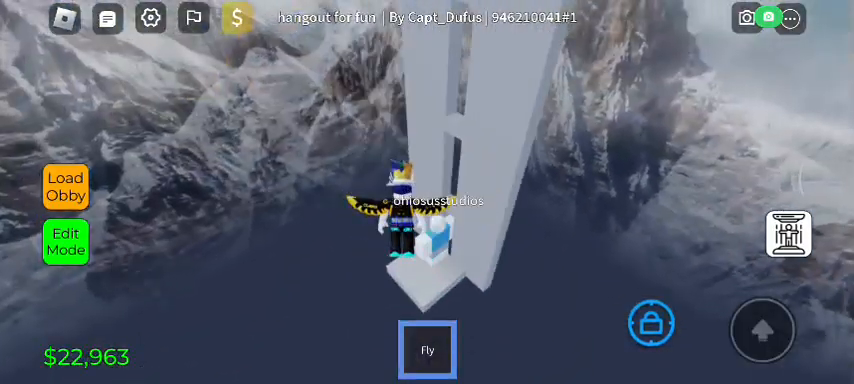
click(427, 349)
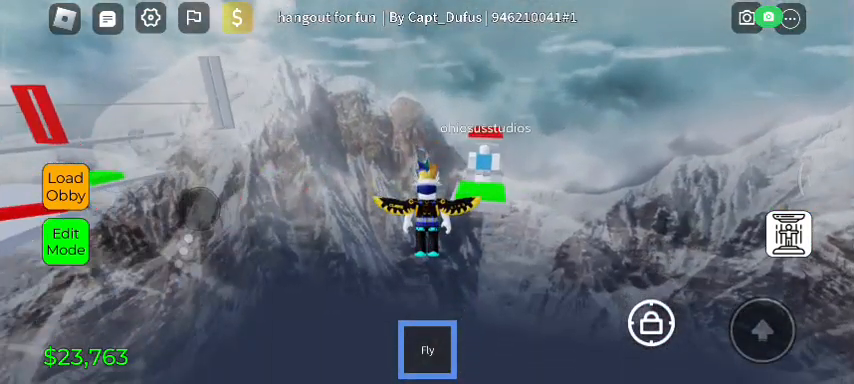
- Turn off flying and return to the grey bench platform on the grassy hill
click(427, 349)
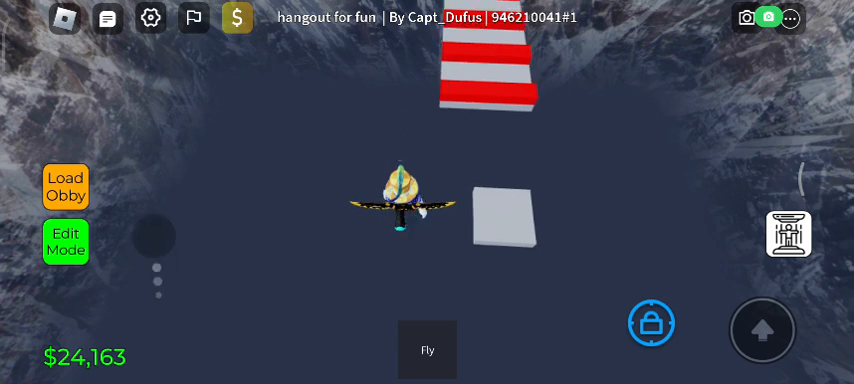
click(107, 18)
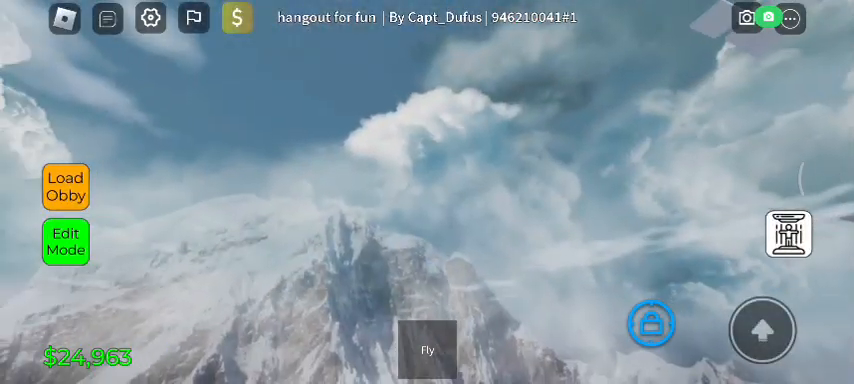
click(427, 349)
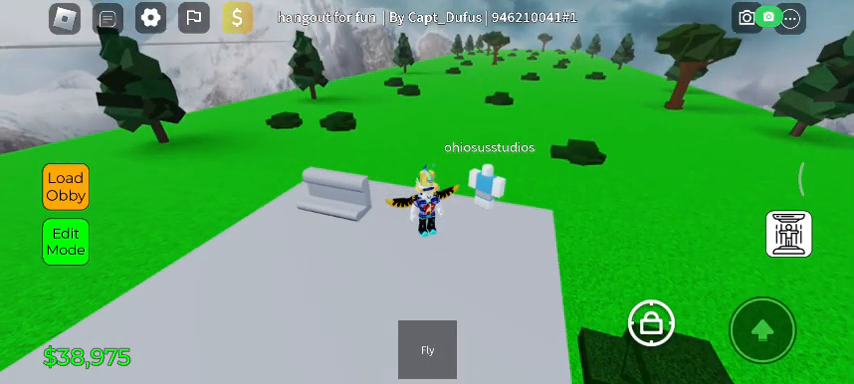
click(66, 186)
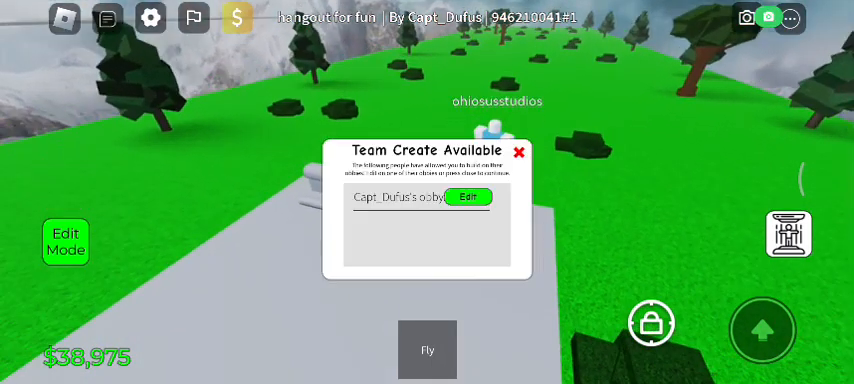
- Join building on Capt_Dufus's obby, place the obelisk premade, then delete it
click(468, 196)
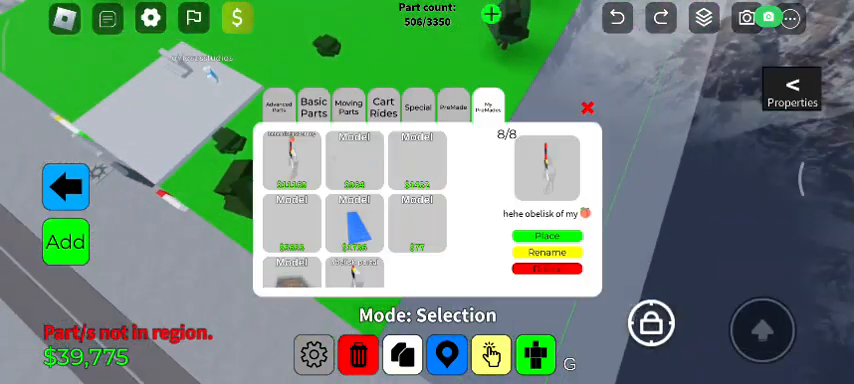
click(546, 235)
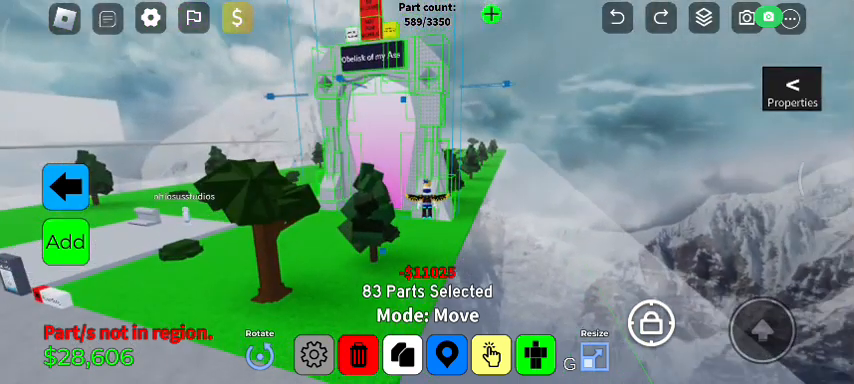
click(358, 356)
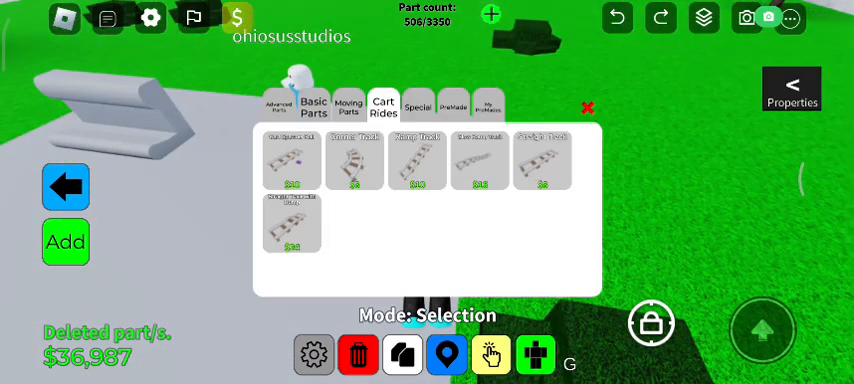
click(489, 106)
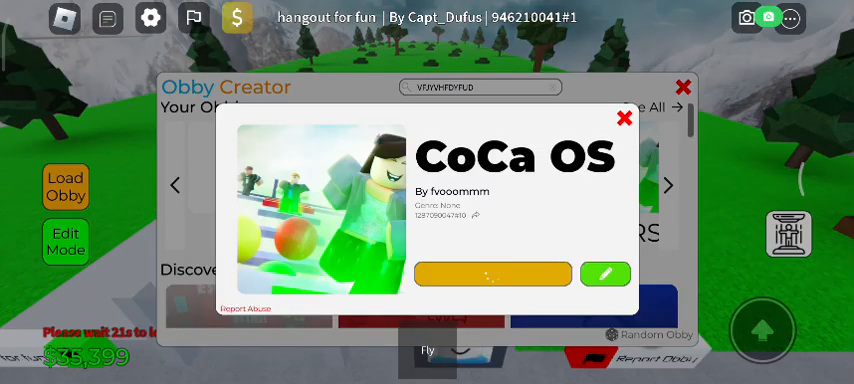
- Exit building and select the CoCa OS obby card in the Load Obby browser
click(624, 118)
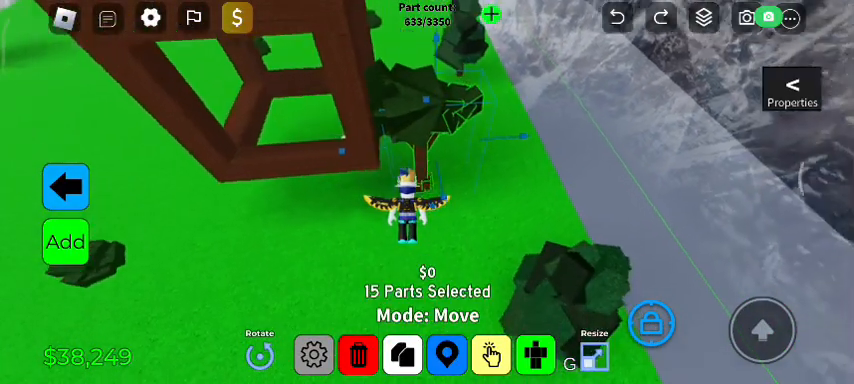
- Switch to multi-select and place the glowing-cube glass enclosure on the grass strip
click(357, 355)
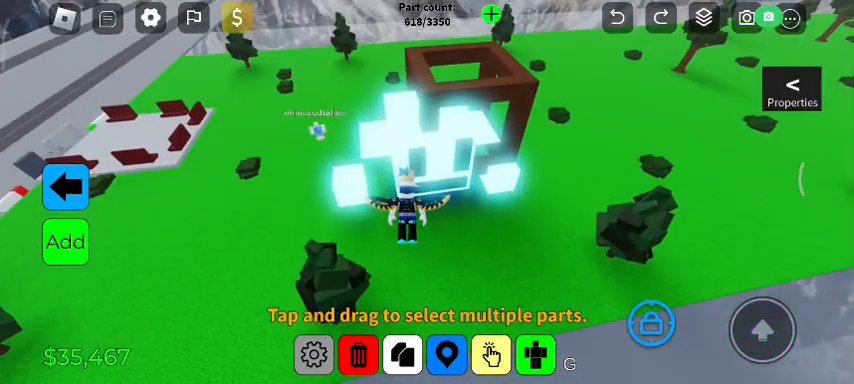
click(357, 356)
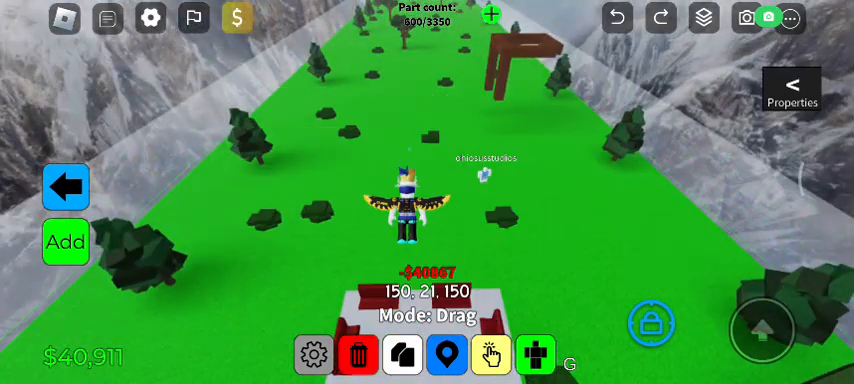
click(489, 355)
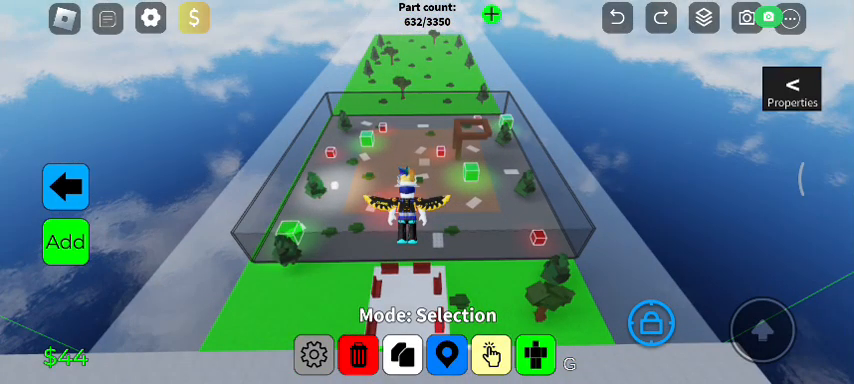
- Select and delete the glass enclosure's 246 parts, dropping the part count to 386
click(490, 357)
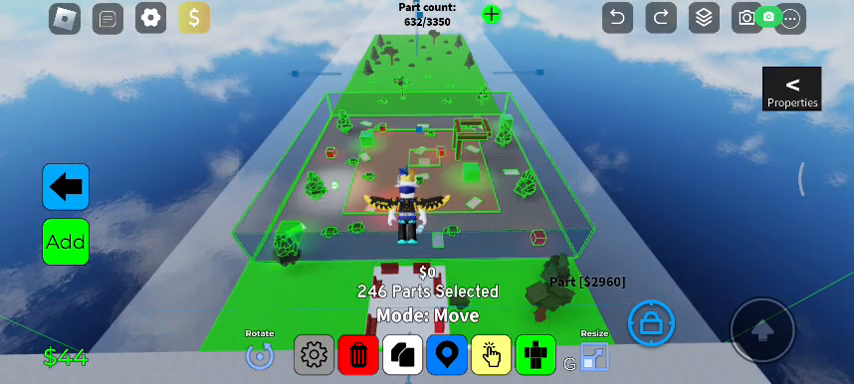
click(357, 355)
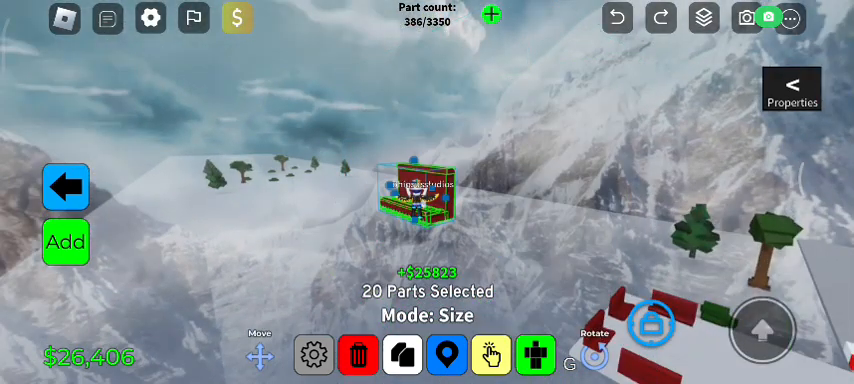
- Add a large brown block beside the green strip near the red seats
click(312, 355)
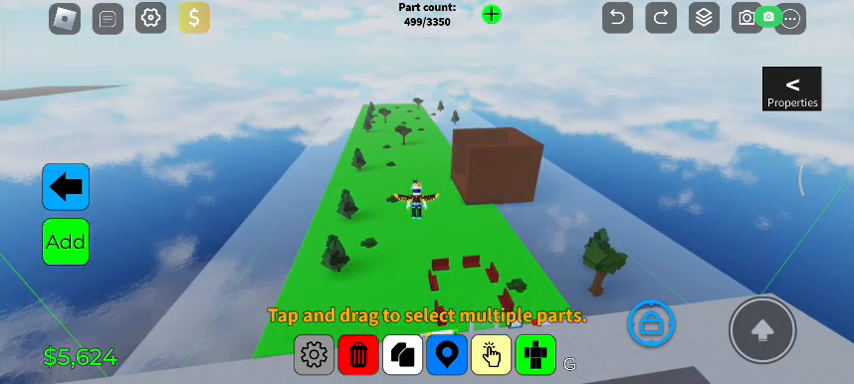
- Exit Edit Mode and walk onto a portal to prompt loading obby 946210041#3
click(357, 356)
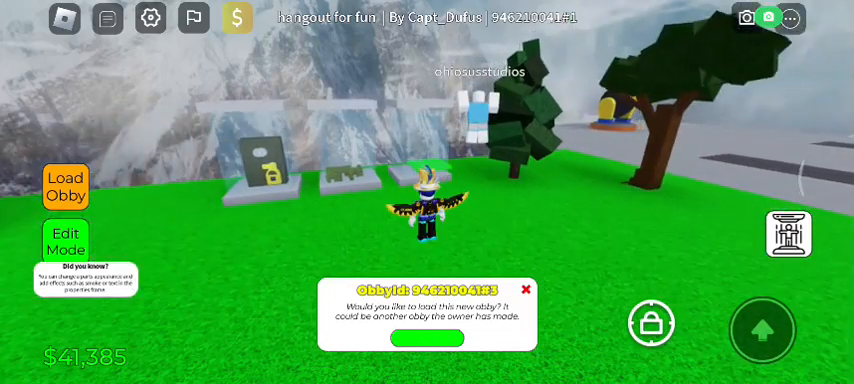
- Decline the popup offering to load obby 946210041#3
click(427, 338)
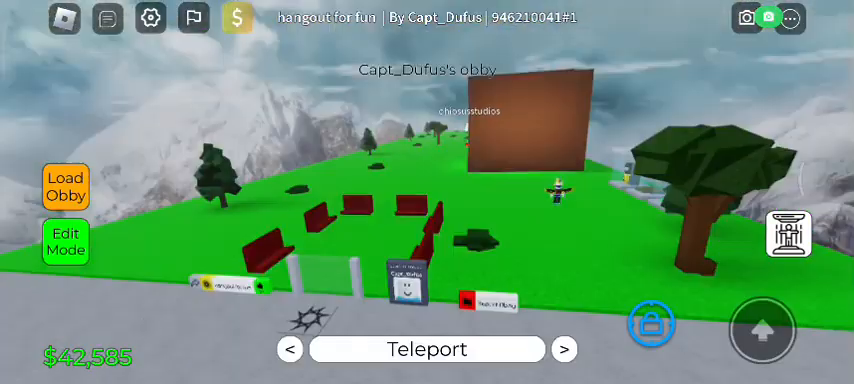
- Browse the obby collection near the glass exhibit cases, then decline the load-obby popup
click(65, 241)
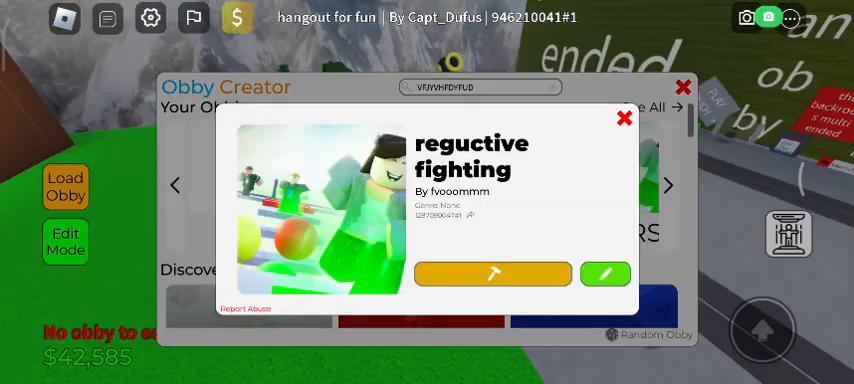
click(492, 273)
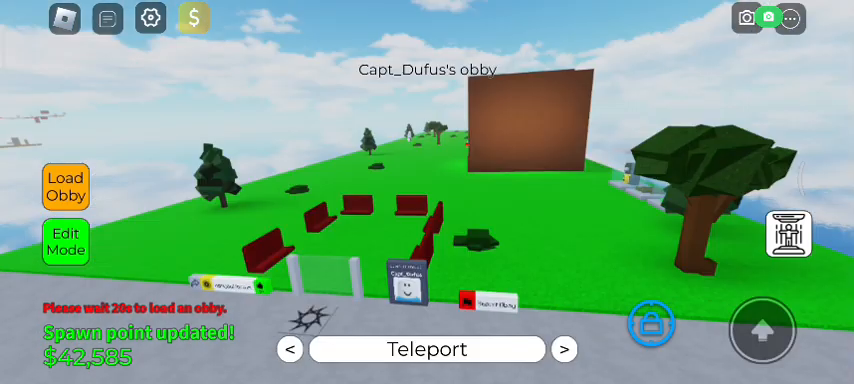
click(65, 241)
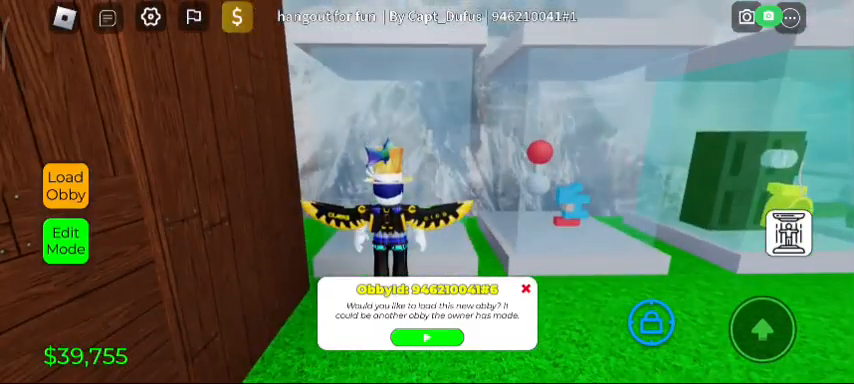
click(527, 289)
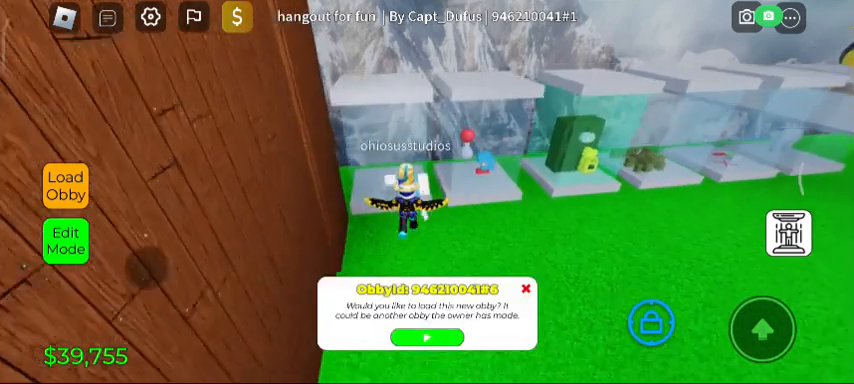
click(427, 337)
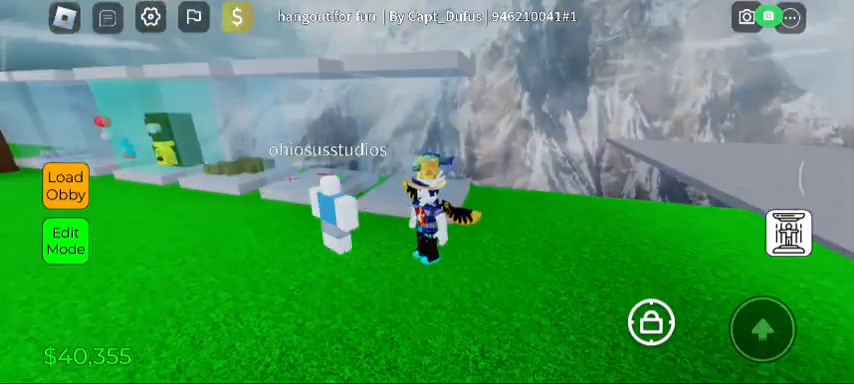
click(65, 185)
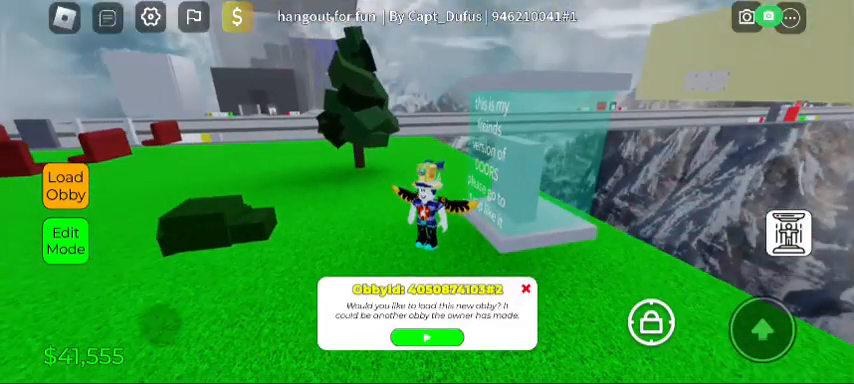
click(526, 289)
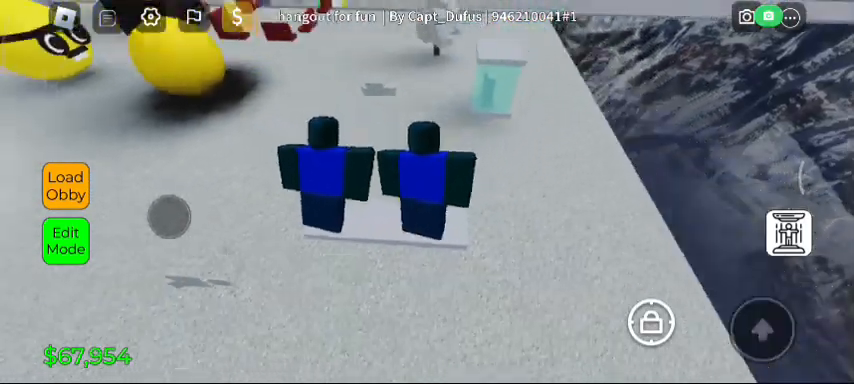
mouse_move(427, 192)
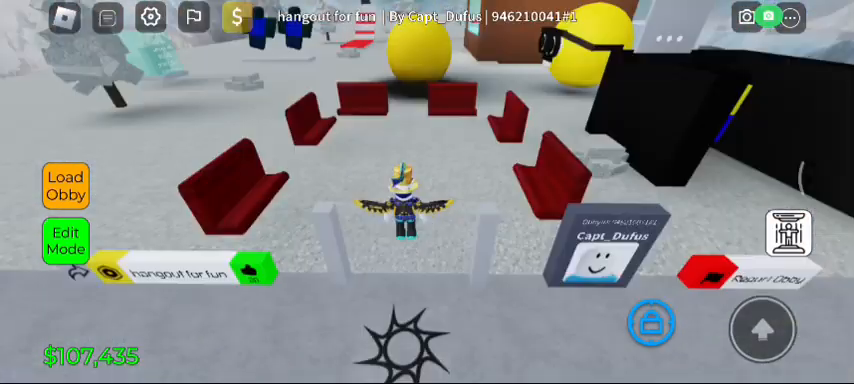
click(64, 243)
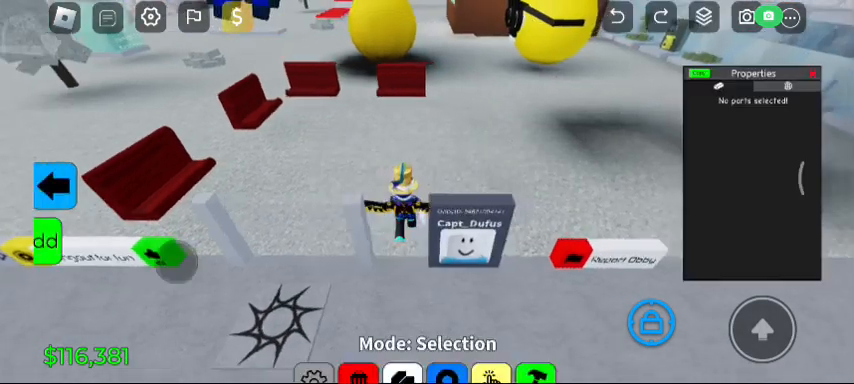